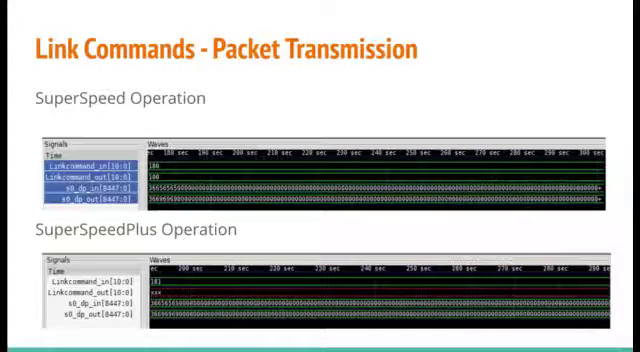
pyautogui.press('Right')
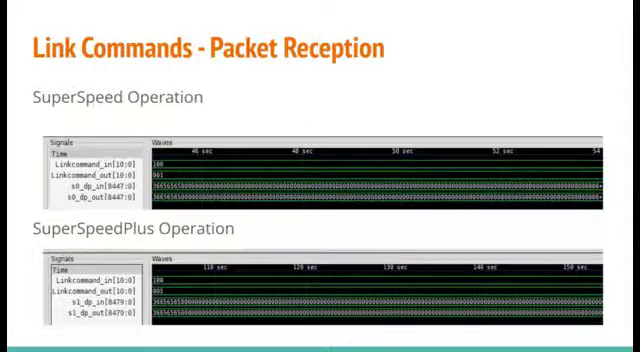